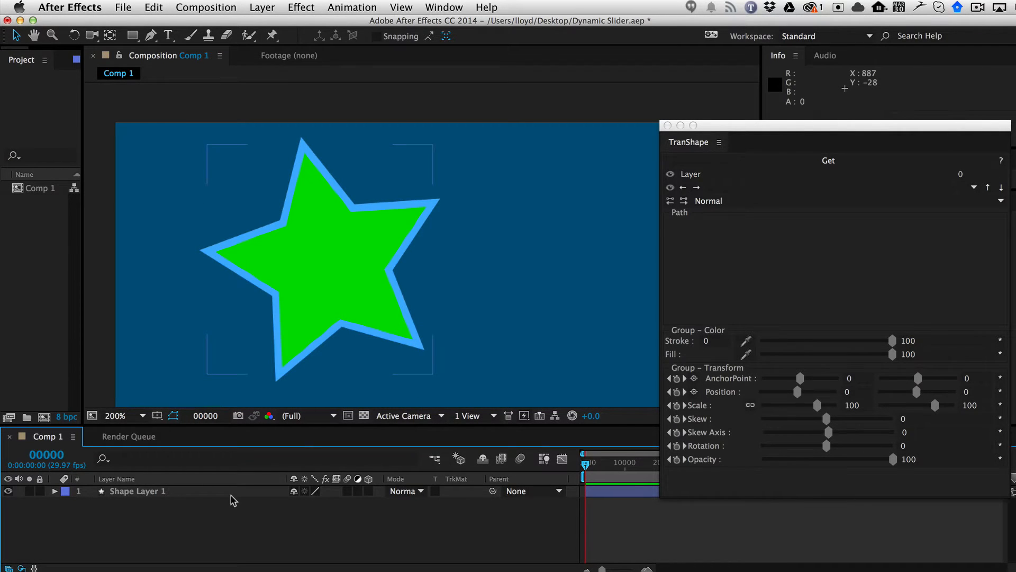
Select Shape Layer 1, expand its Contents and Polystar 1, then collapse them again
{"action": "left_click", "coordinate": [138, 490]}
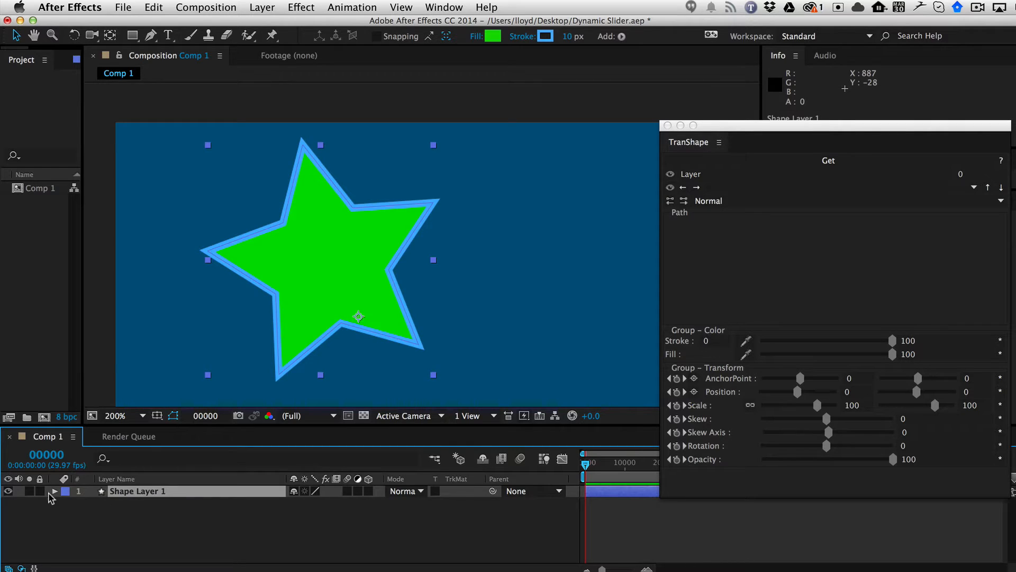
{"action": "left_click", "coordinate": [55, 492]}
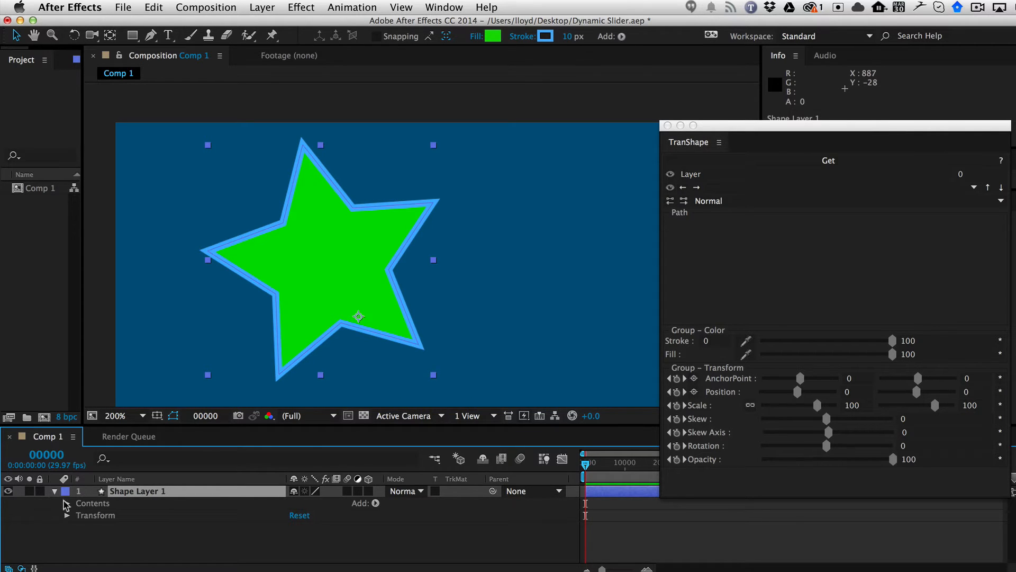
{"action": "left_click", "coordinate": [66, 503]}
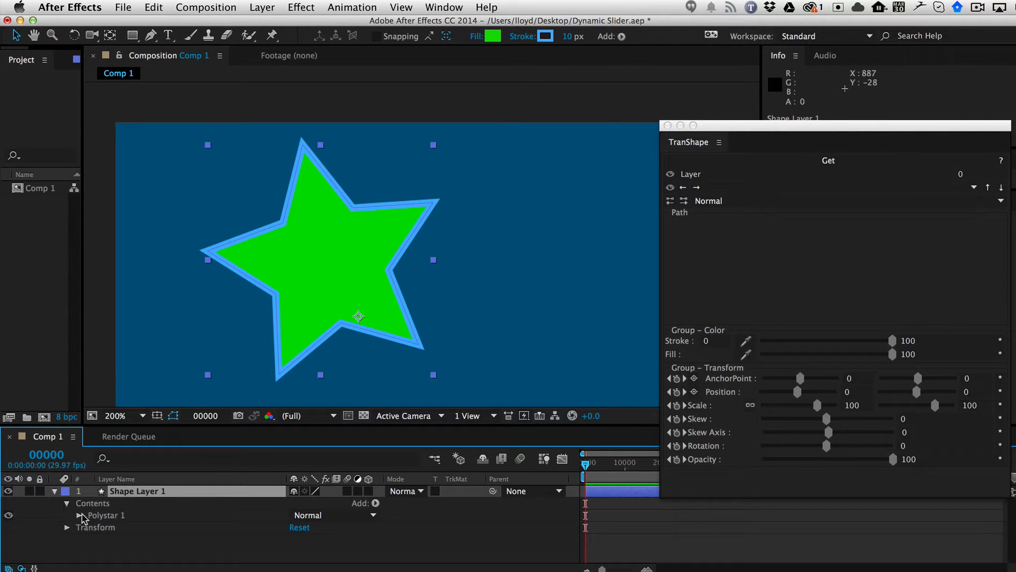
{"action": "left_click", "coordinate": [83, 514]}
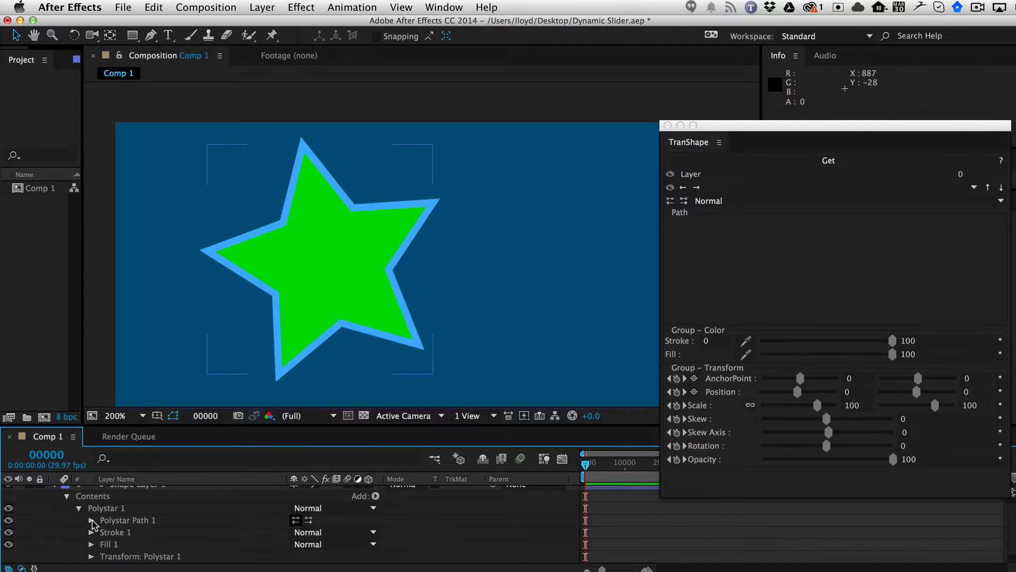
{"action": "left_click", "coordinate": [92, 520]}
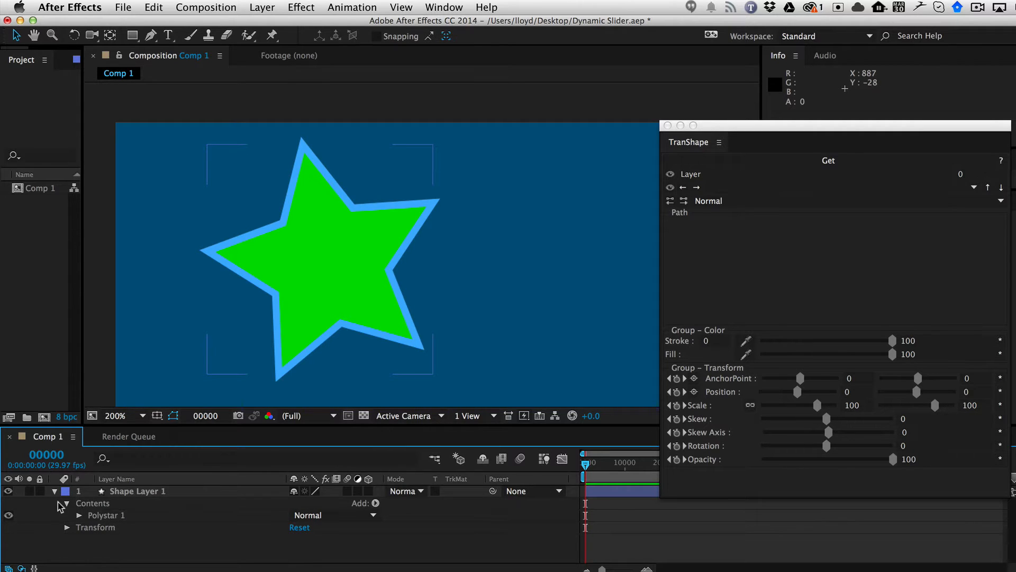
{"action": "left_click", "coordinate": [66, 503]}
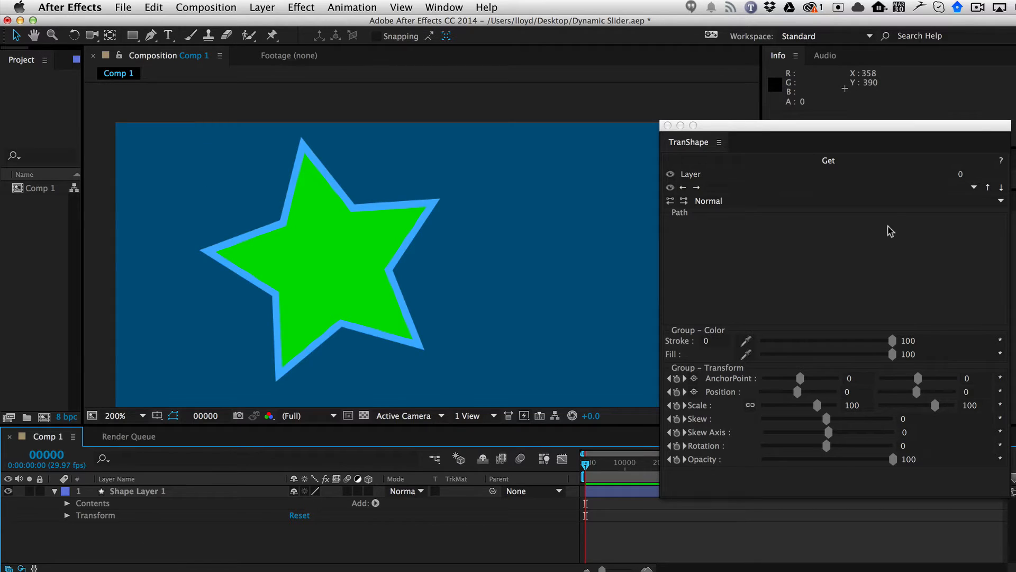
{"action": "mouse_move", "coordinate": [811, 289]}
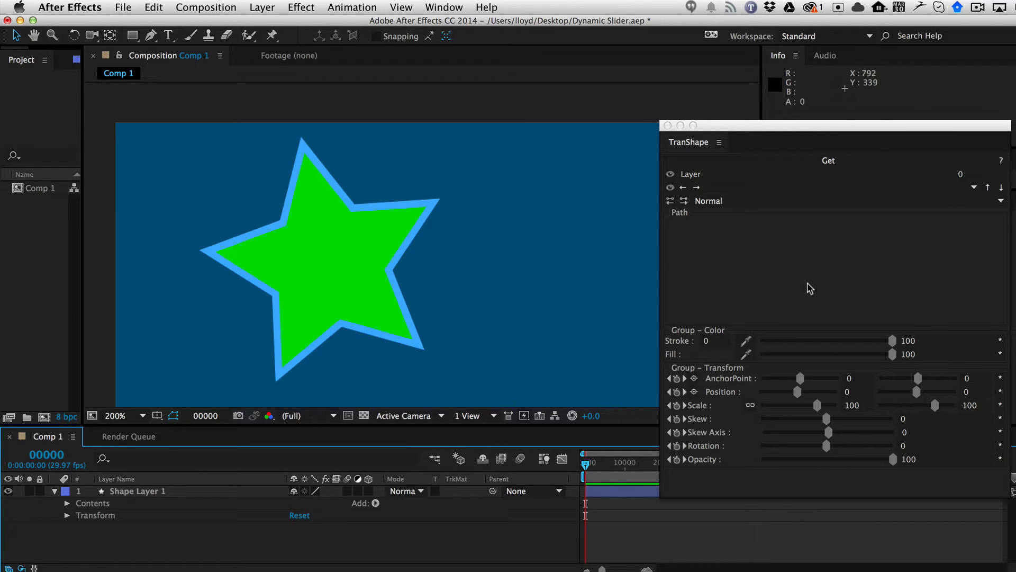
{"action": "mouse_move", "coordinate": [709, 264]}
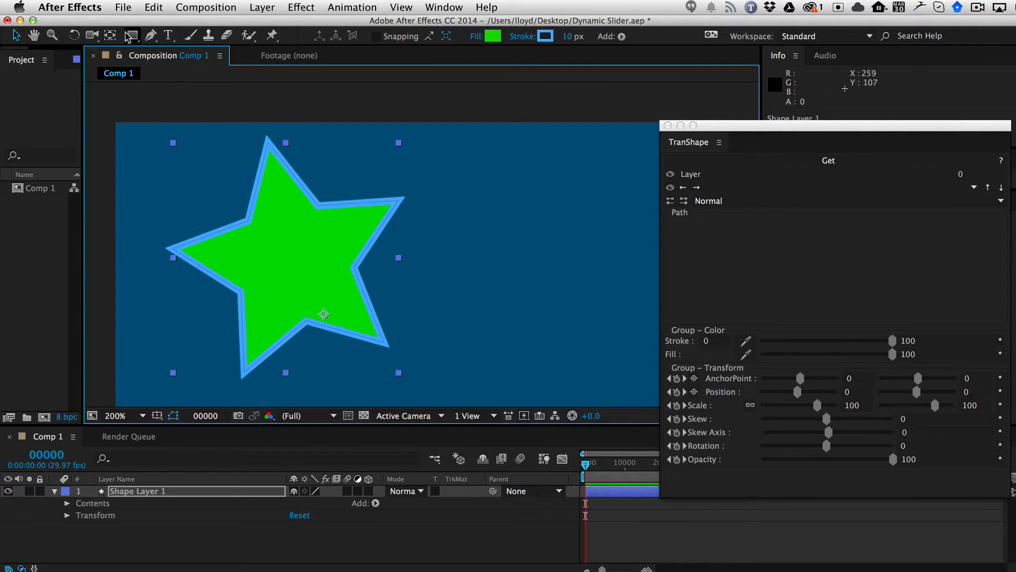
Draw a square on Shape Layer 1 to the right of the star
{"action": "left_click_drag", "start_coordinate": [469, 144], "coordinate": [568, 226]}
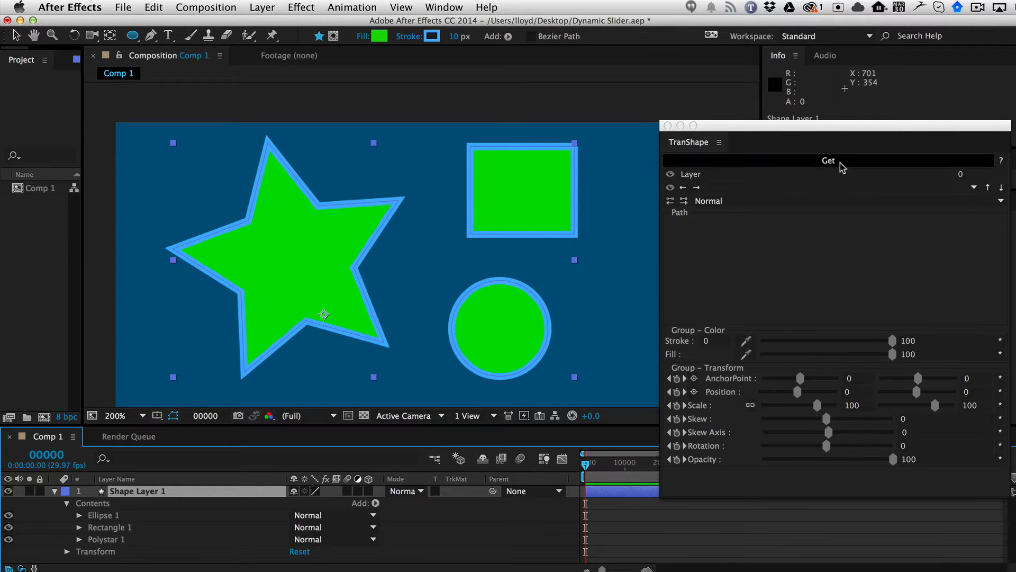
Load Shape Layer 1's Ellipse 1 into TranShape and open its about/settings page
{"action": "left_click", "coordinate": [829, 160]}
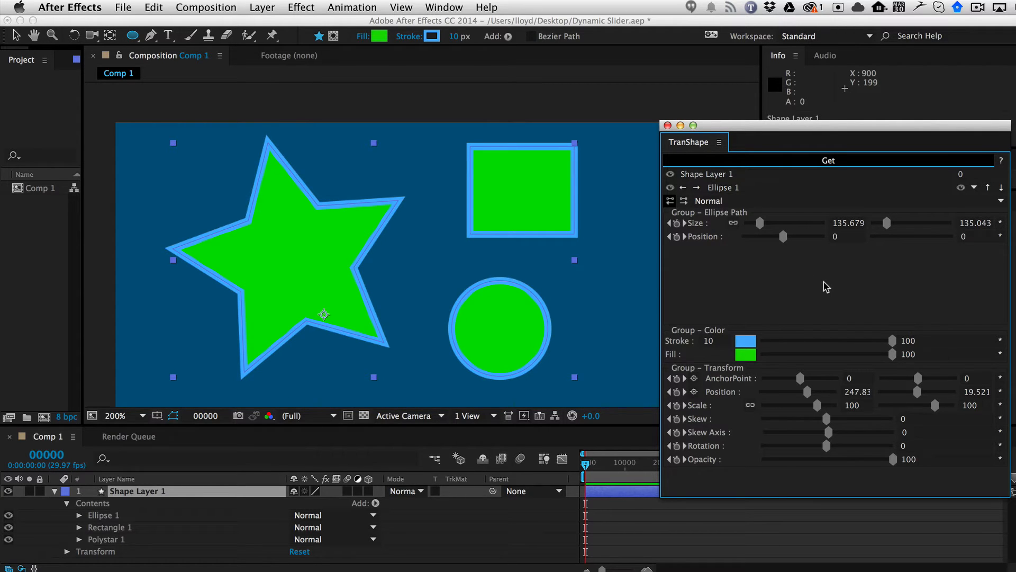
{"action": "mouse_move", "coordinate": [831, 162]}
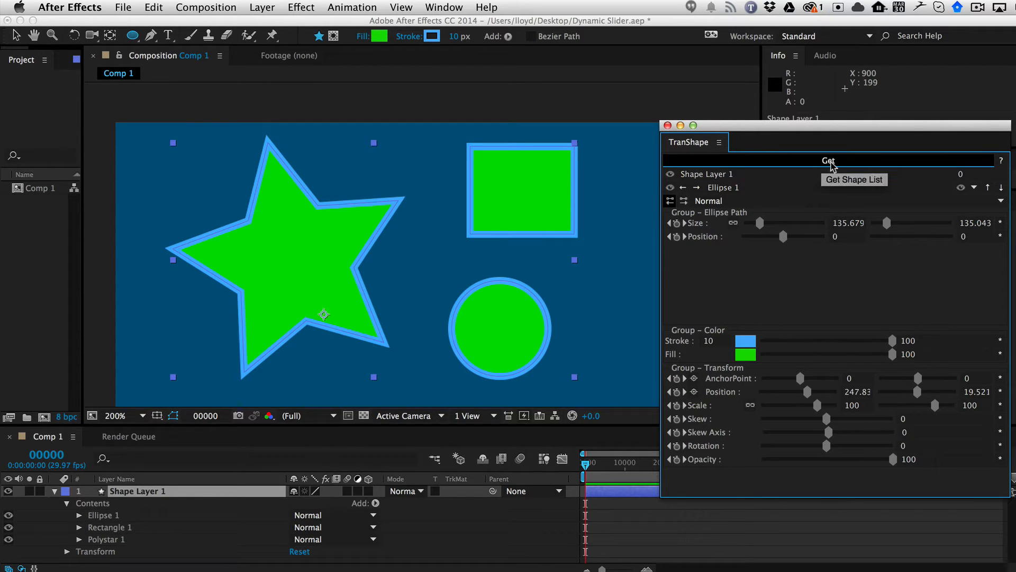
{"action": "mouse_move", "coordinate": [784, 252]}
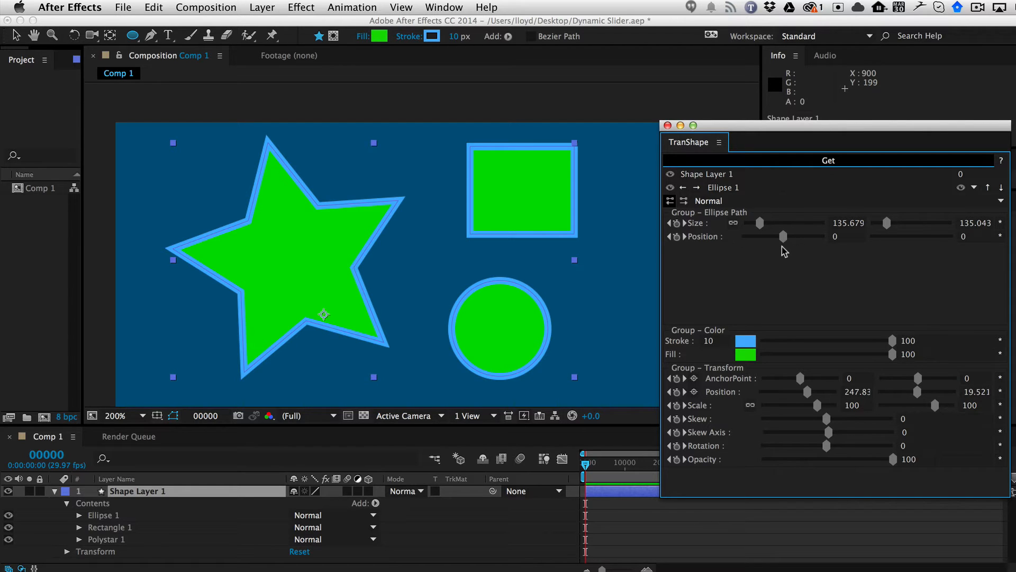
{"action": "left_click", "coordinate": [973, 187]}
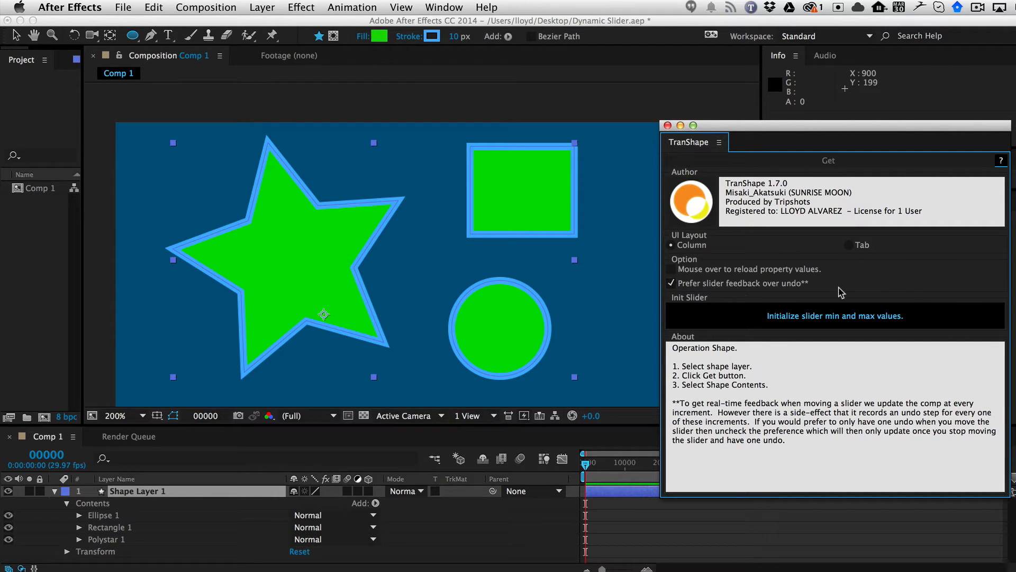
Close TranShape's settings page to show Ellipse 1's path, colour and transform values
{"action": "left_click", "coordinate": [828, 160]}
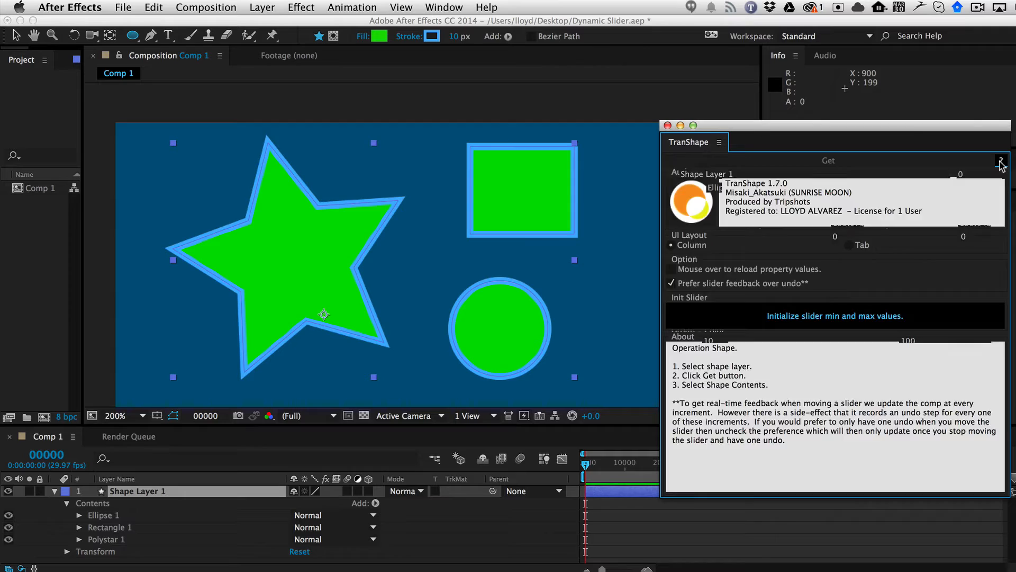
{"action": "left_click", "coordinate": [827, 159]}
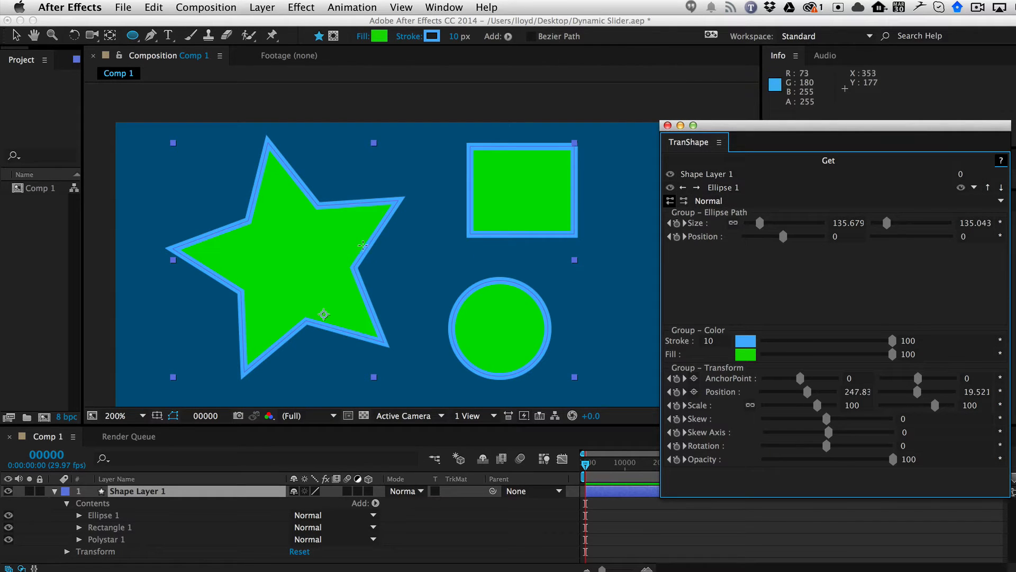
{"action": "mouse_move", "coordinate": [771, 257]}
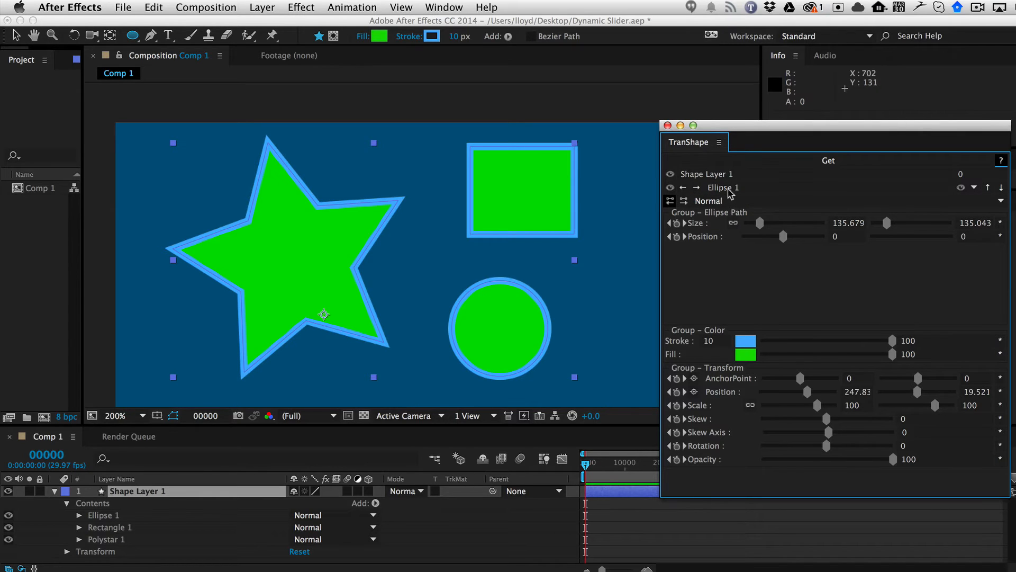
Move the circle right to path position 79.2 and disable 'Prefer slider feedback over undo'
{"action": "left_click_drag", "start_coordinate": [782, 237], "coordinate": [788, 237]}
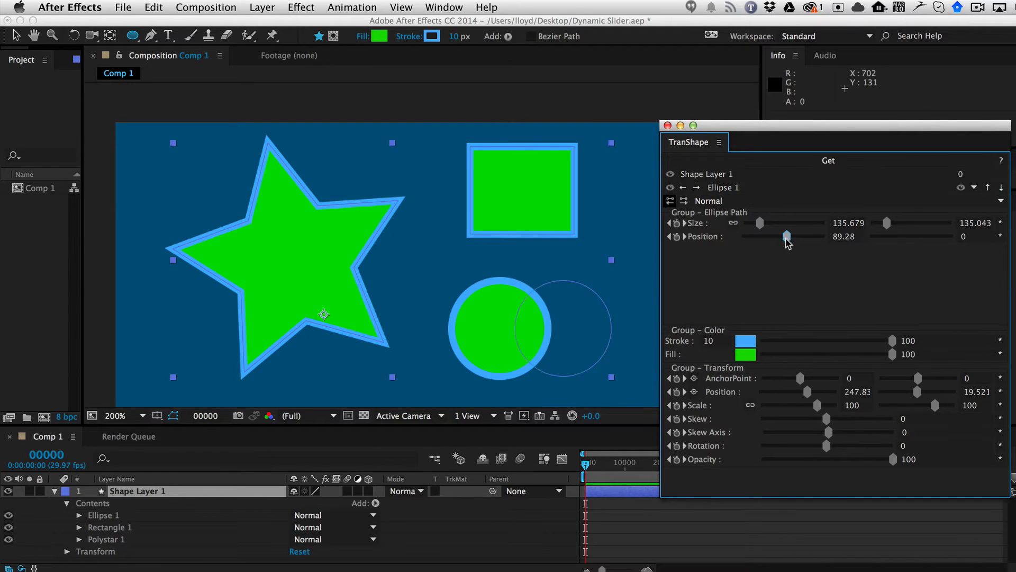
{"action": "left_click_drag", "start_coordinate": [787, 236], "coordinate": [779, 236]}
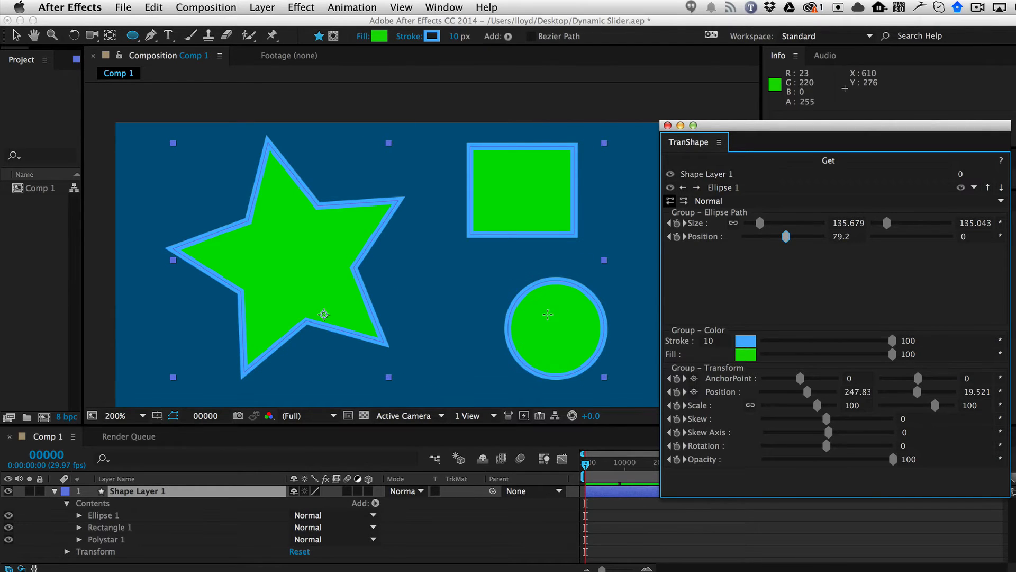
{"action": "mouse_move", "coordinate": [785, 237]}
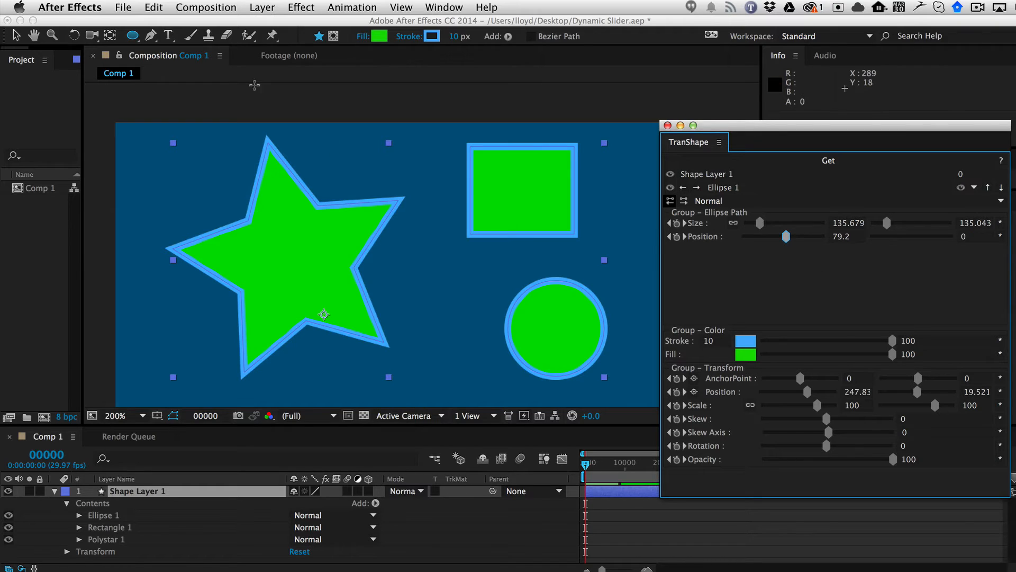
{"action": "left_click", "coordinate": [153, 7]}
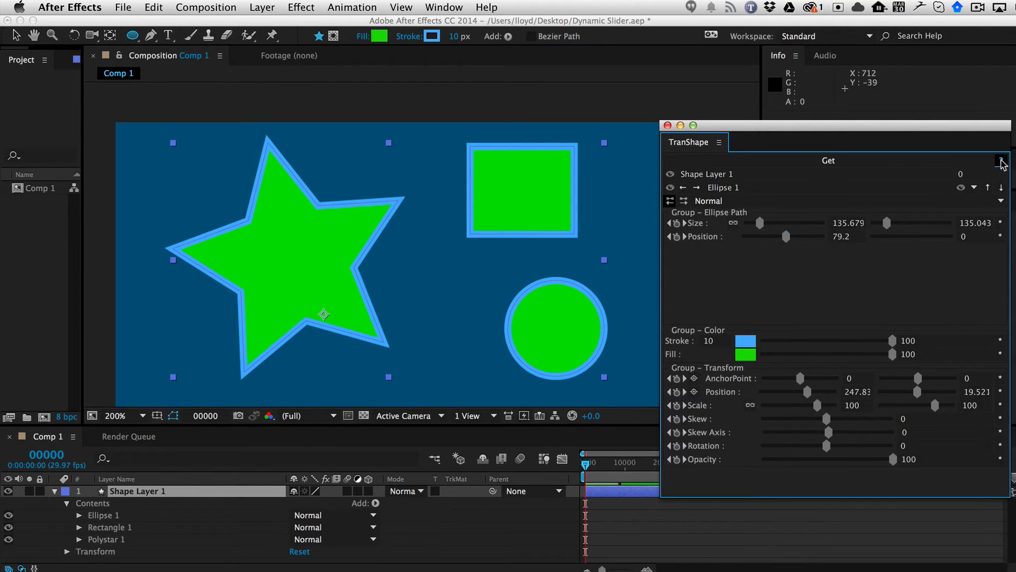
{"action": "left_click", "coordinate": [1001, 160]}
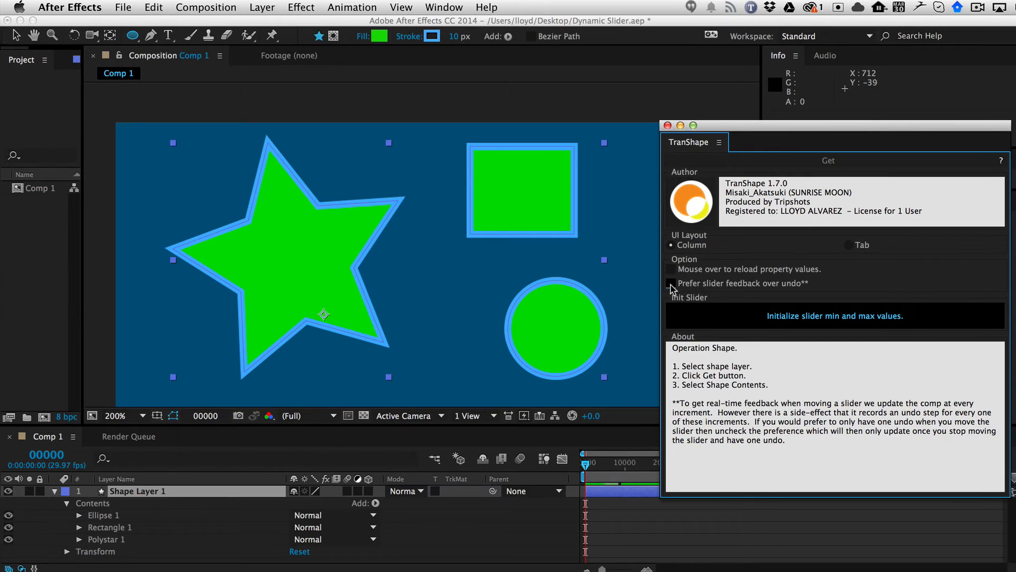
{"action": "left_click", "coordinate": [828, 160]}
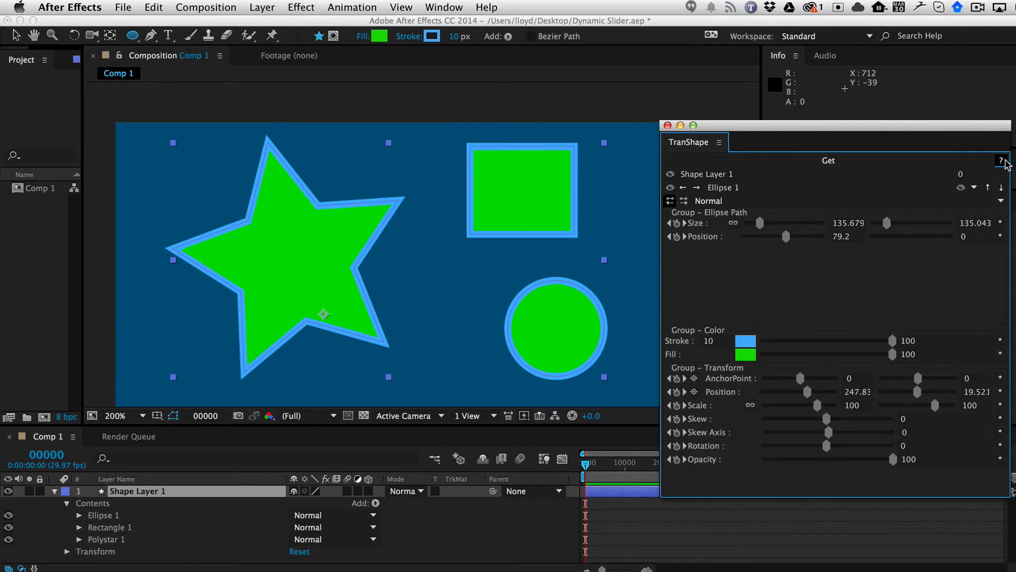
{"action": "left_click_drag", "start_coordinate": [786, 236], "coordinate": [774, 236]}
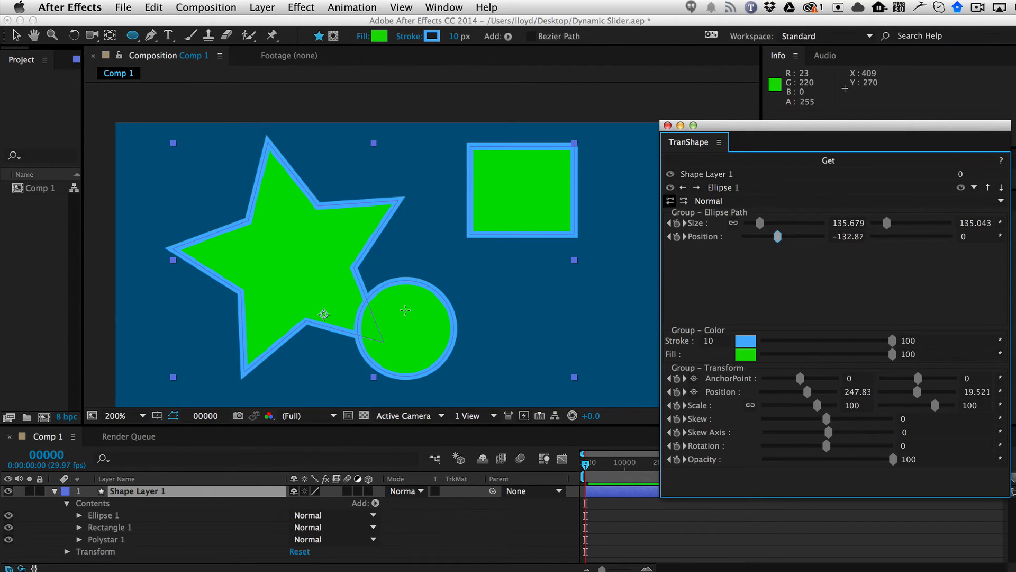
{"action": "left_click_drag", "start_coordinate": [405, 327], "coordinate": [554, 327]}
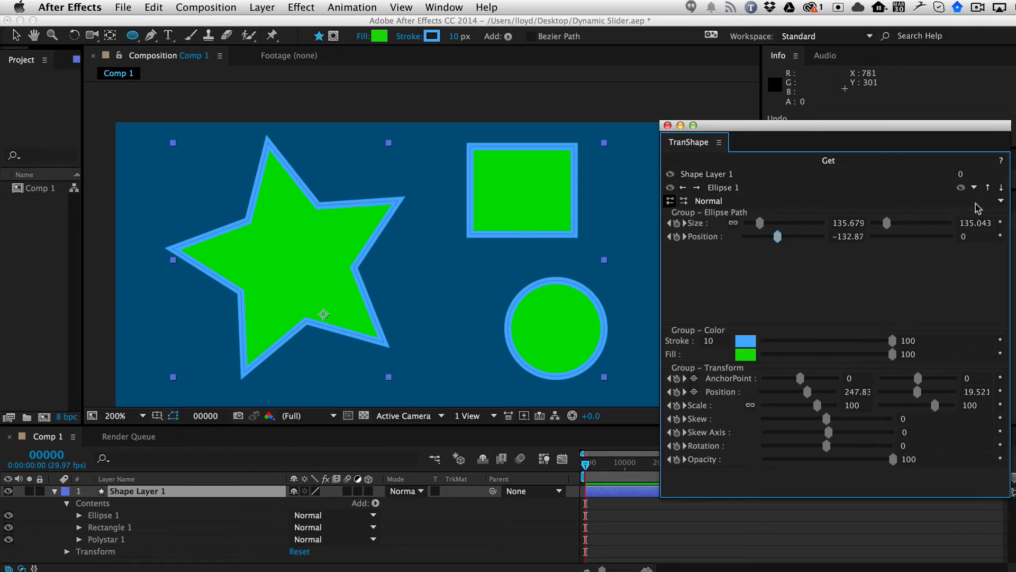
Re-enable slider feedback over undo, reload the layer, and slide the circle left to -126.46
{"action": "left_click", "coordinate": [1002, 160]}
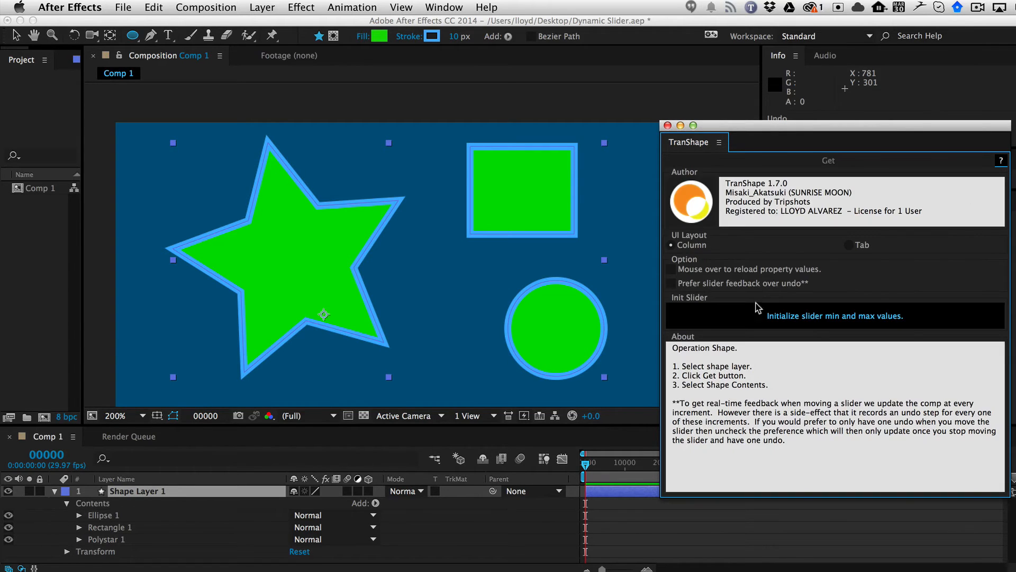
{"action": "left_click", "coordinate": [671, 284]}
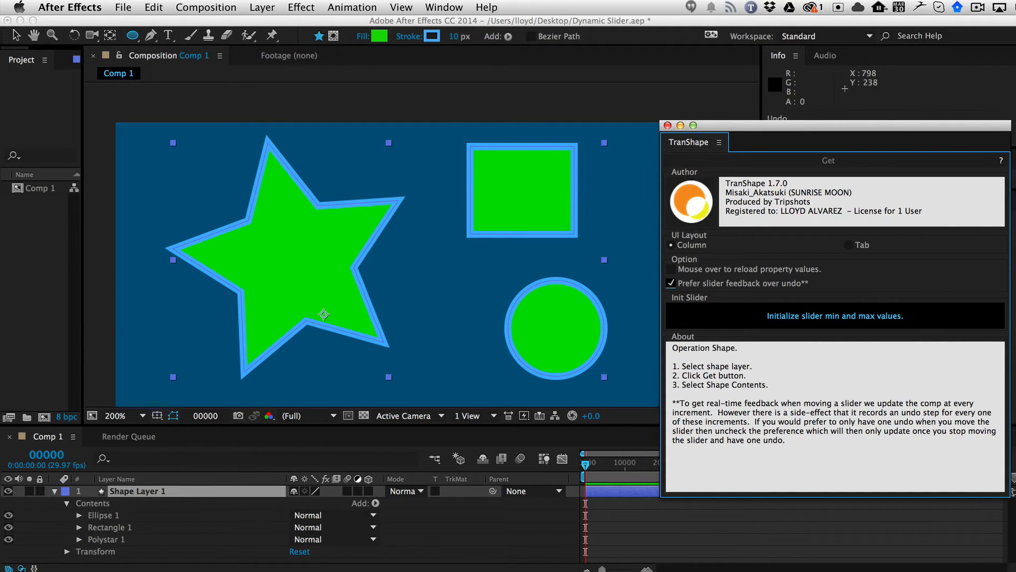
{"action": "left_click", "coordinate": [827, 160]}
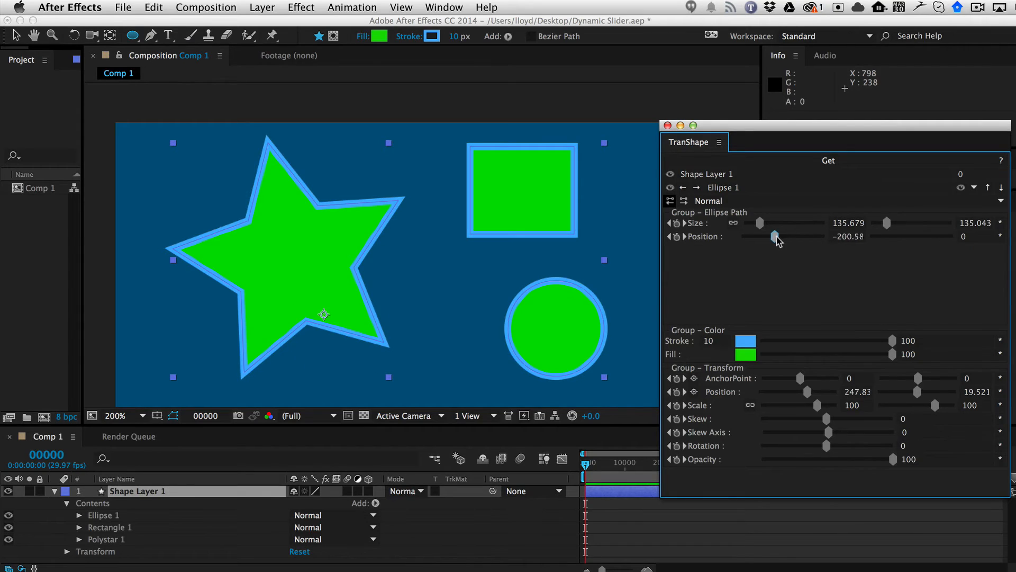
{"action": "left_click_drag", "start_coordinate": [778, 237], "coordinate": [783, 236]}
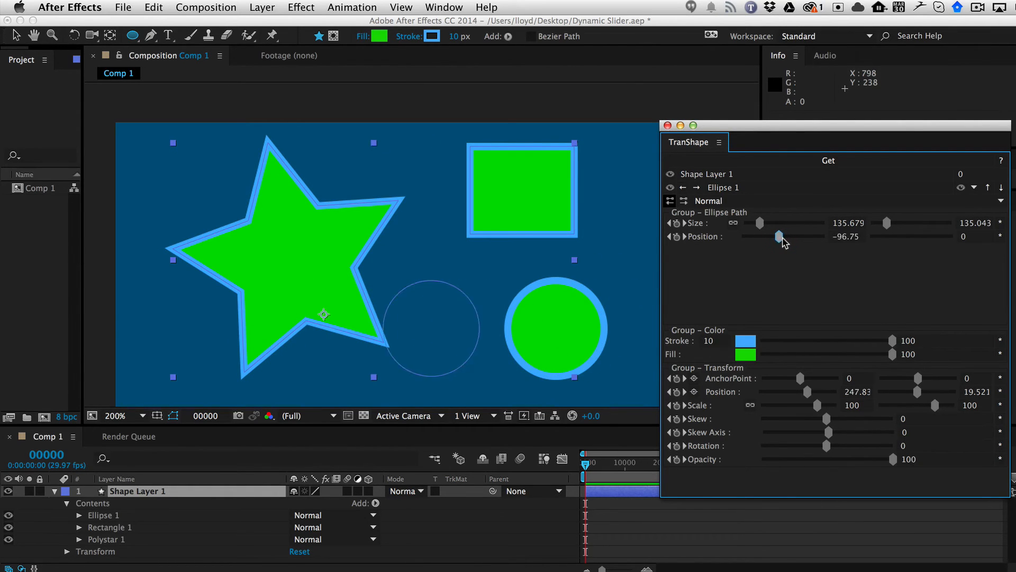
{"action": "left_click_drag", "start_coordinate": [780, 236], "coordinate": [777, 236]}
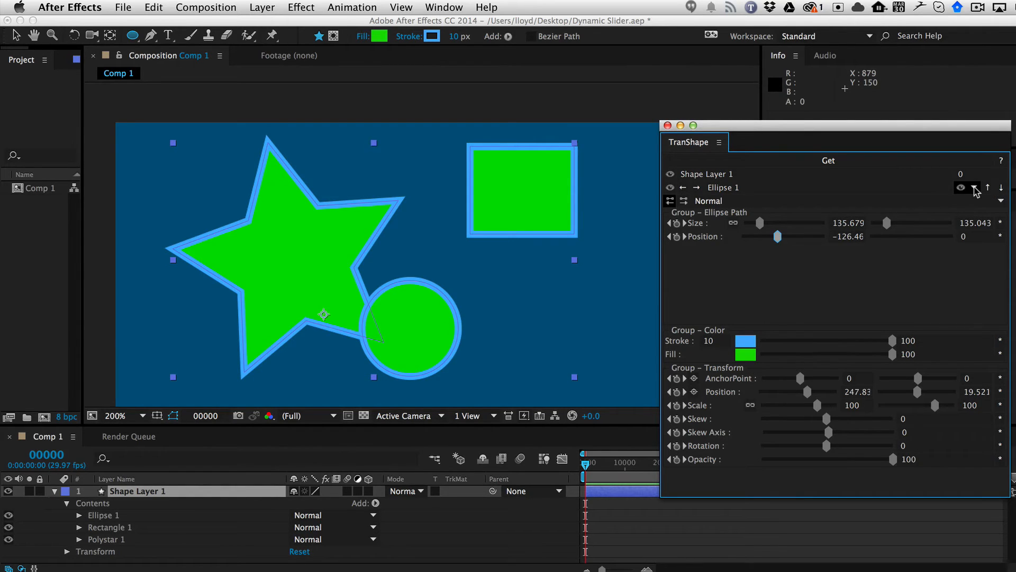
Select Rectangle 1 in TranShape and raise its Roundness to round the square's corners
{"action": "left_click", "coordinate": [742, 188]}
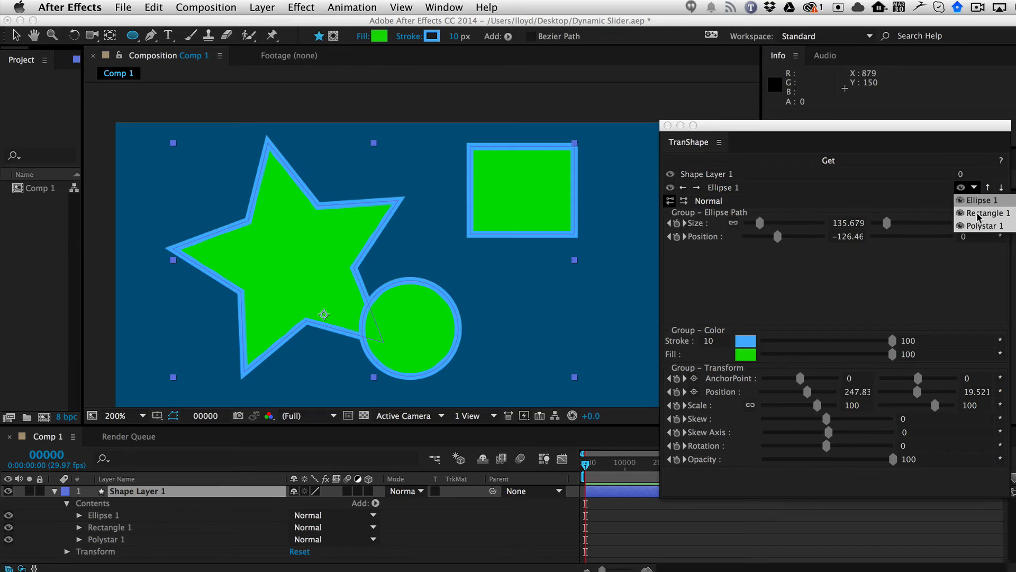
{"action": "left_click", "coordinate": [985, 213]}
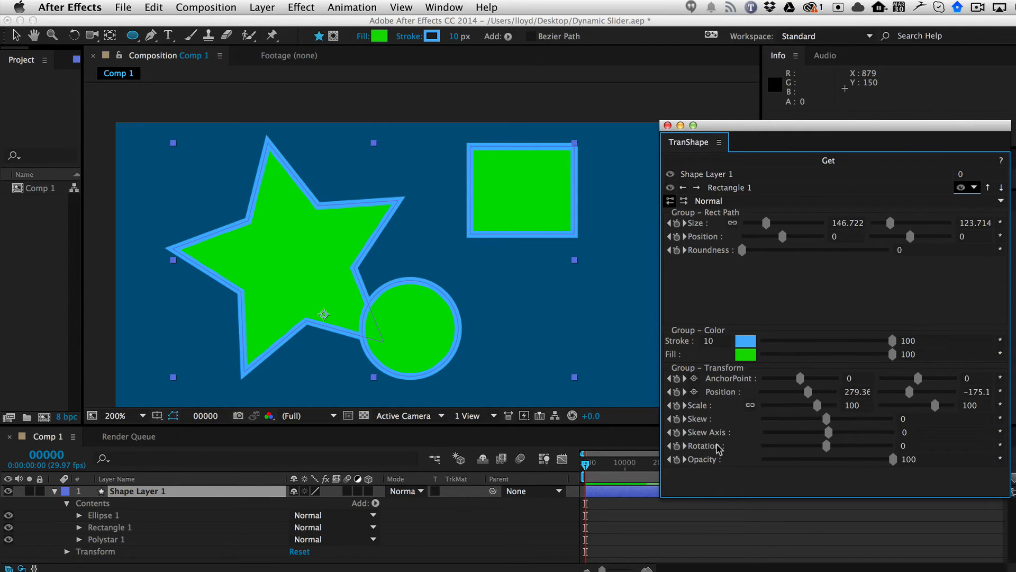
{"action": "left_click_drag", "start_coordinate": [742, 251], "coordinate": [766, 251]}
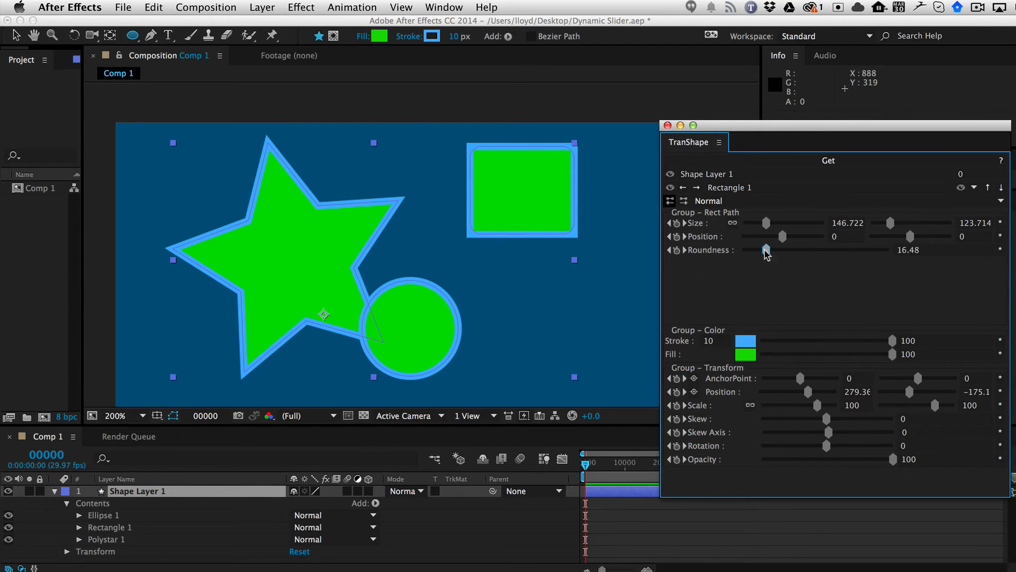
{"action": "left_click_drag", "start_coordinate": [765, 250], "coordinate": [797, 249]}
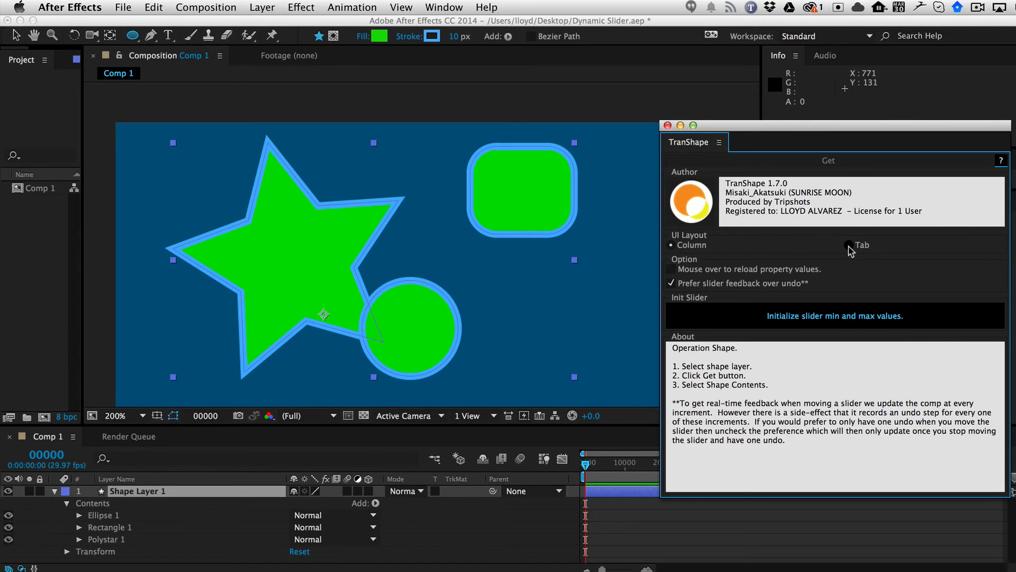
Switch TranShape to the Tab UI Layout and reload Ellipse 1's properties
{"action": "left_click", "coordinate": [828, 160]}
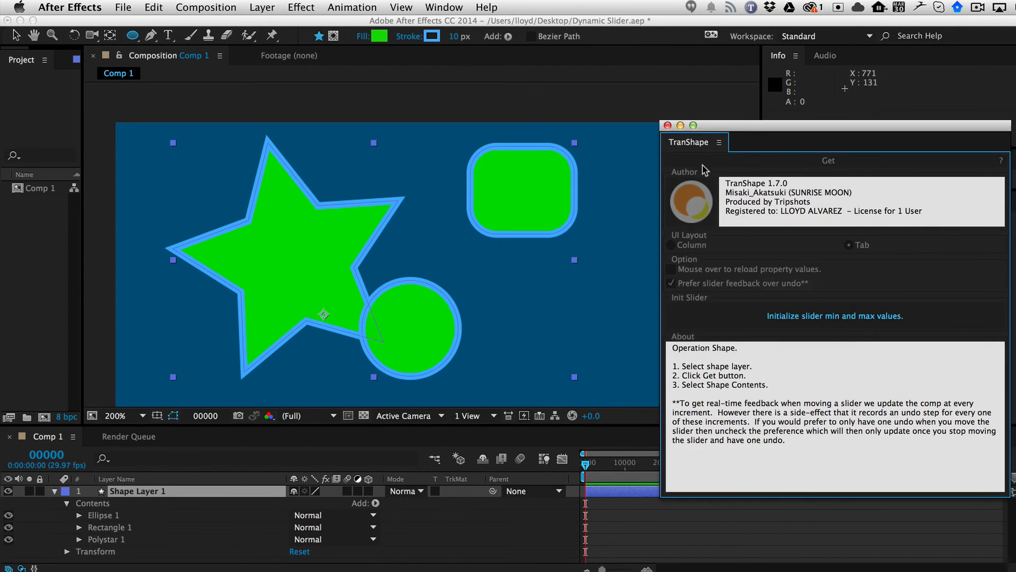
{"action": "left_click", "coordinate": [444, 7]}
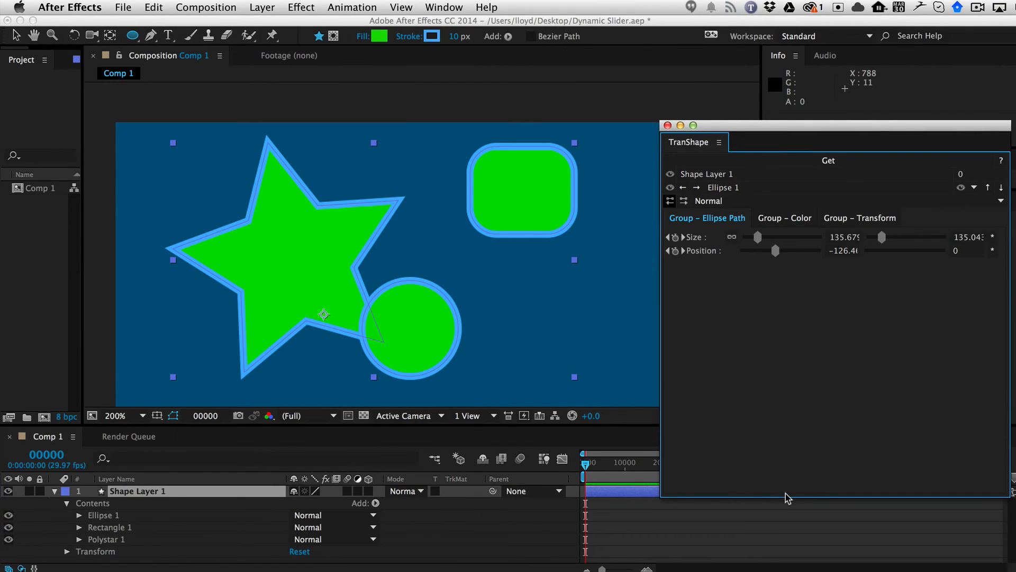
{"action": "mouse_move", "coordinate": [805, 330]}
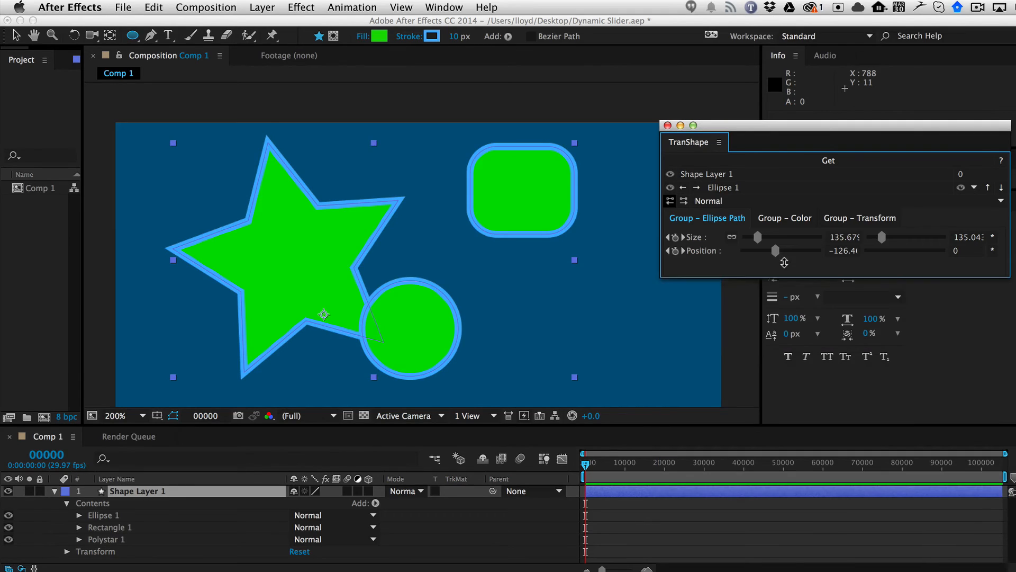
View Ellipse 1's Color and Transform tabs, then step through Rectangle 1 to Polystar 1
{"action": "left_click", "coordinate": [784, 217]}
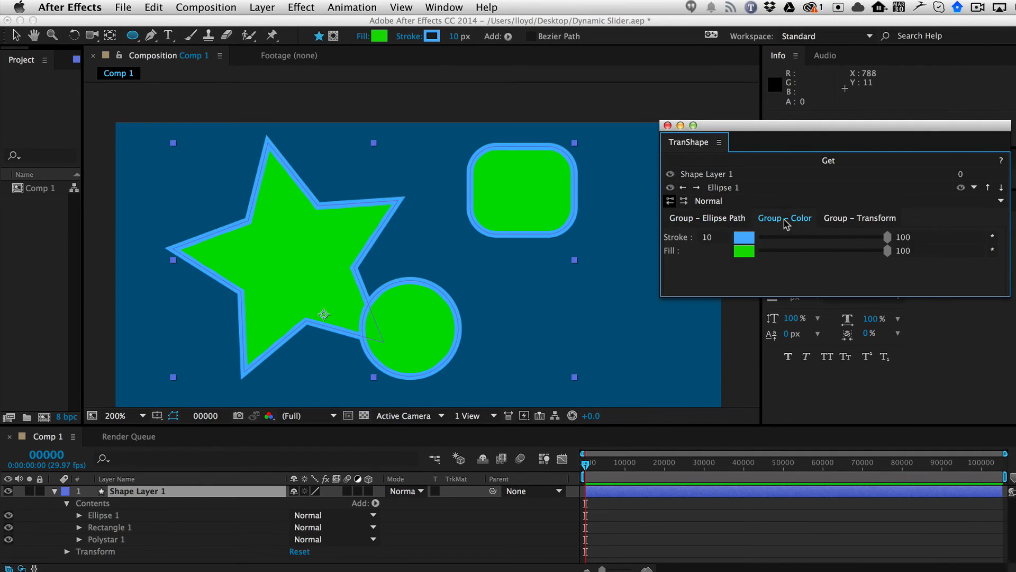
{"action": "left_click", "coordinate": [859, 218]}
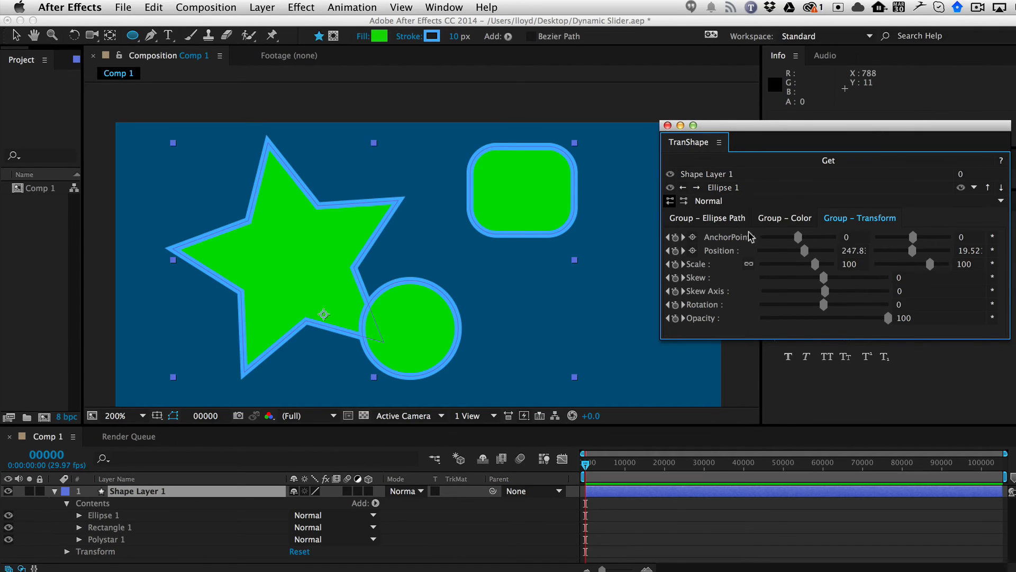
{"action": "left_click", "coordinate": [707, 217]}
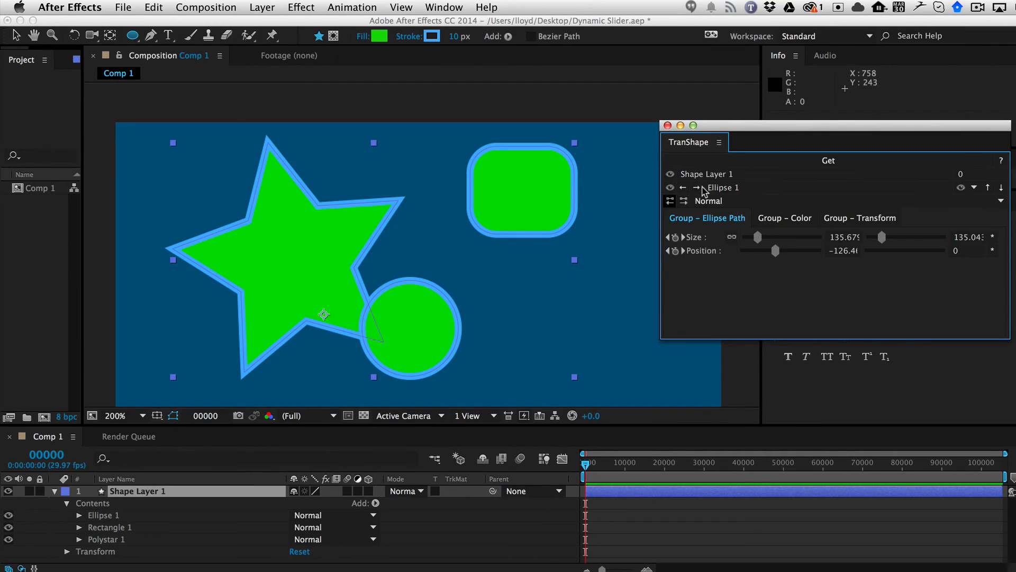
{"action": "left_click", "coordinate": [695, 187]}
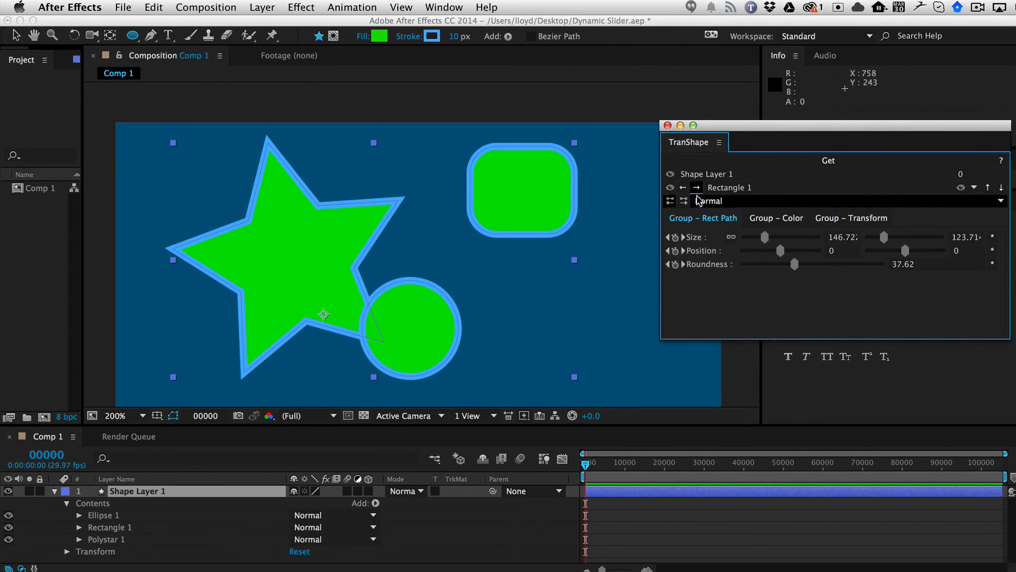
{"action": "left_click", "coordinate": [695, 188]}
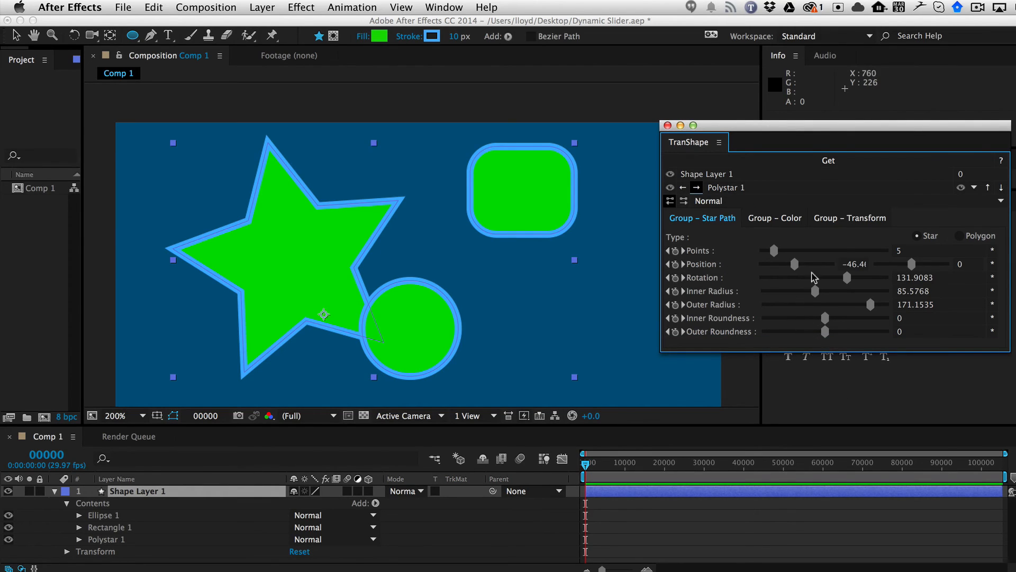
Raise Polystar 1's Outer Roundness to about 119.69
{"action": "left_click_drag", "start_coordinate": [826, 332], "coordinate": [832, 331]}
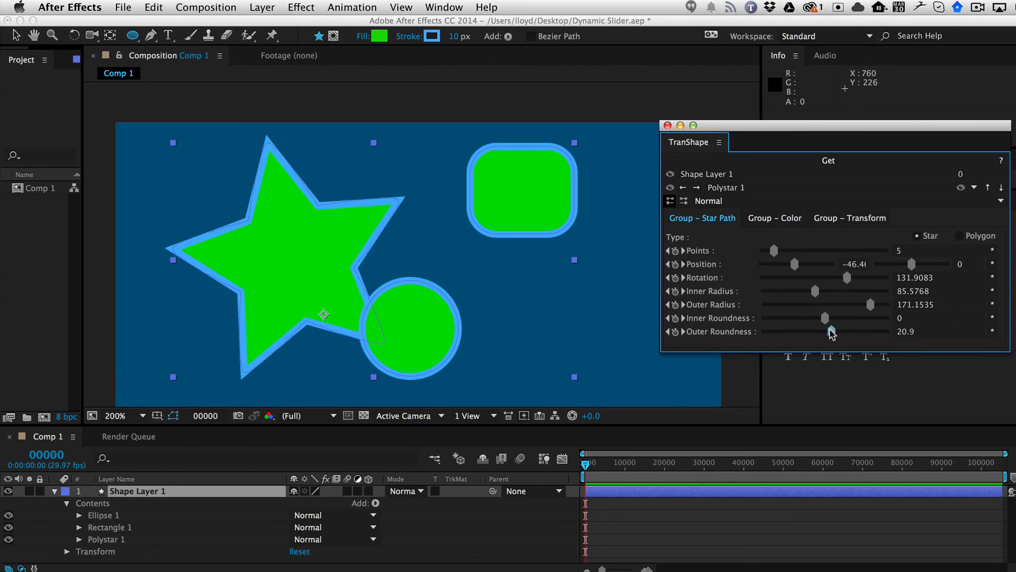
{"action": "left_click_drag", "start_coordinate": [831, 331], "coordinate": [872, 331]}
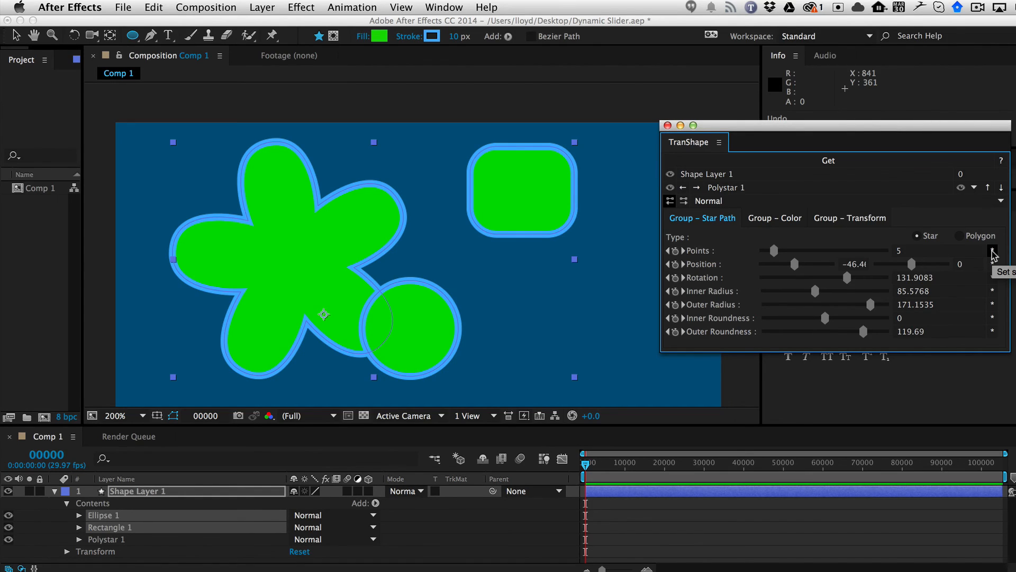
{"action": "left_click", "coordinate": [992, 253]}
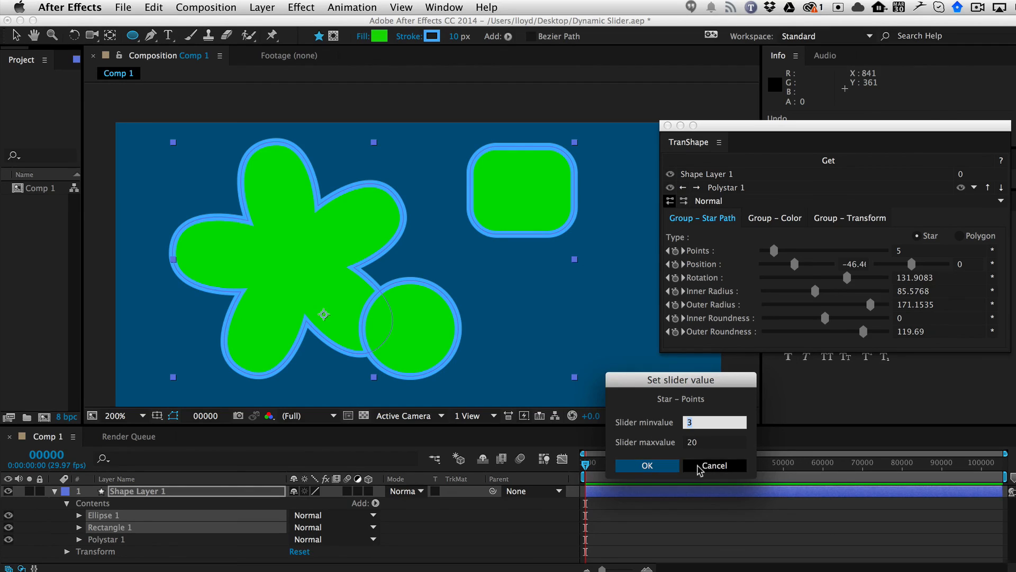
{"action": "left_click", "coordinate": [713, 465]}
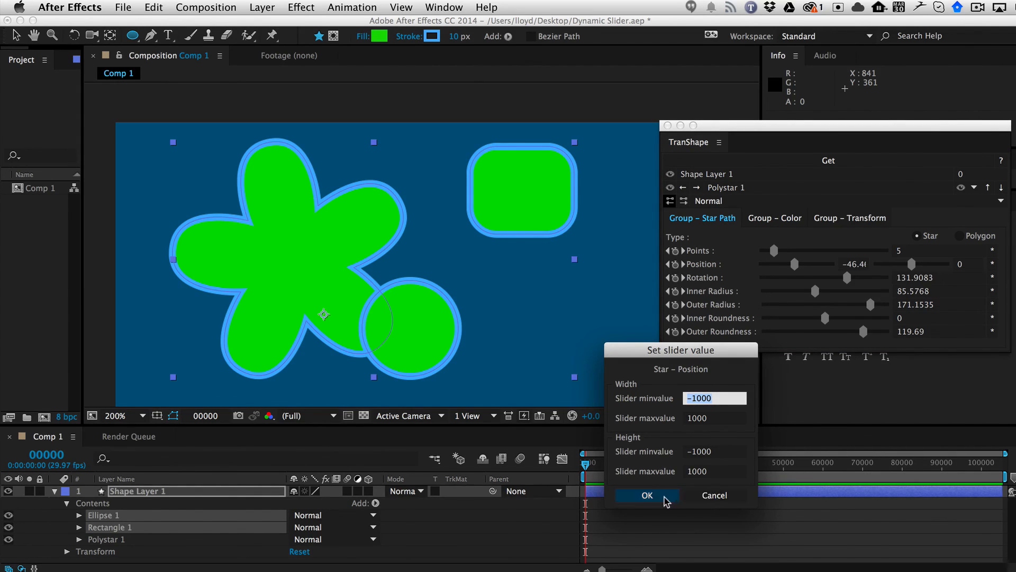
{"action": "left_click", "coordinate": [646, 495]}
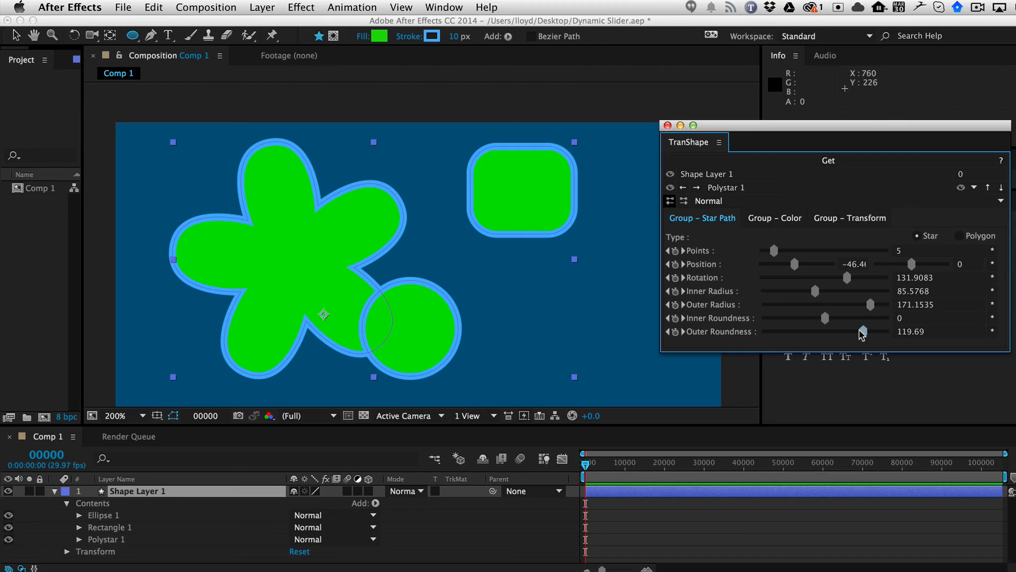
{"action": "mouse_move", "coordinate": [861, 333]}
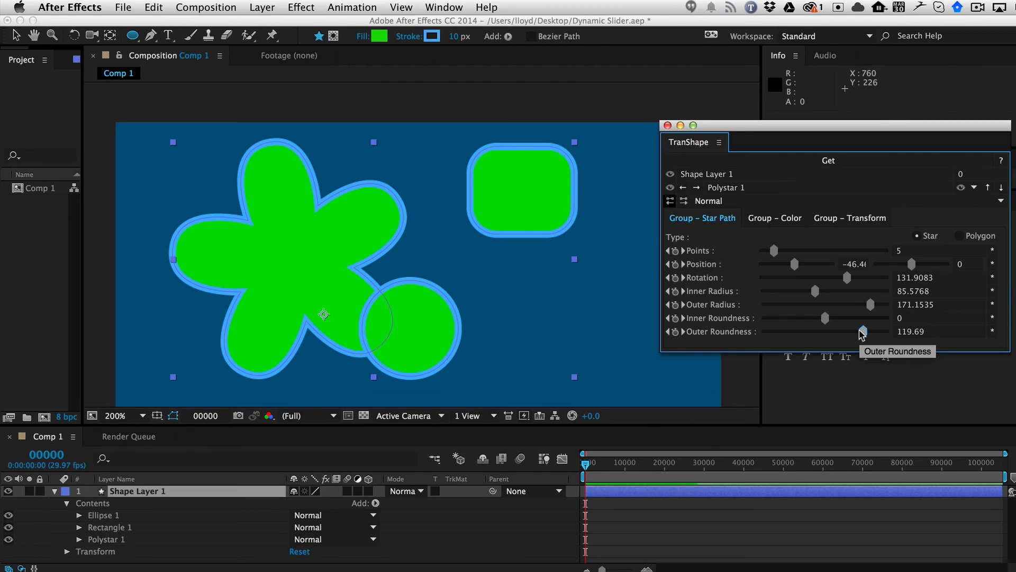
{"action": "mouse_move", "coordinate": [875, 298]}
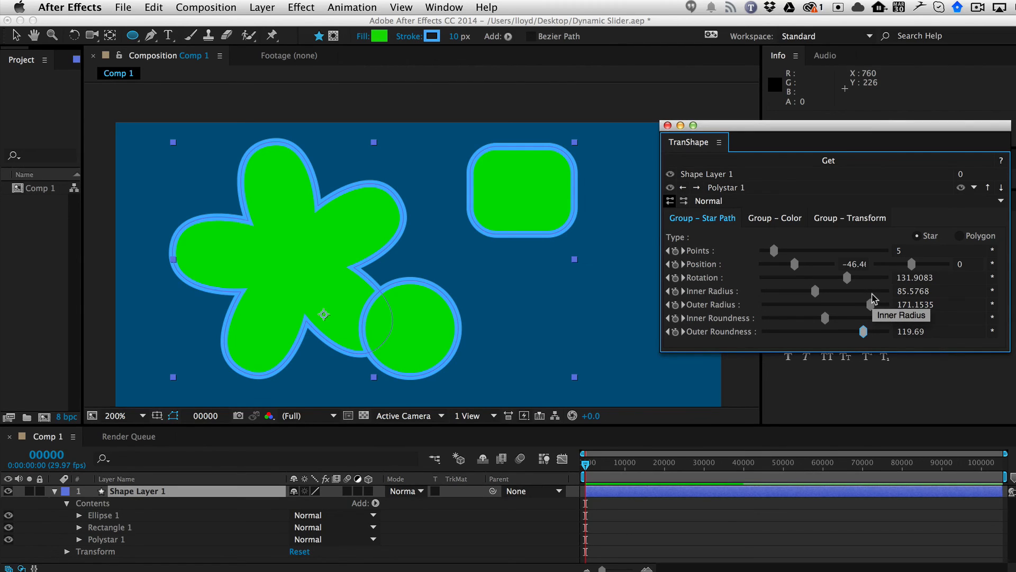